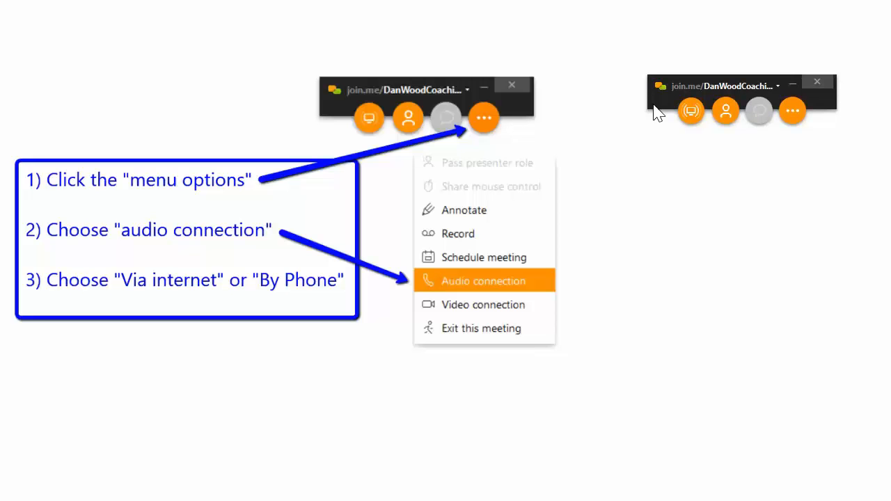
pyautogui.moveTo(792, 112)
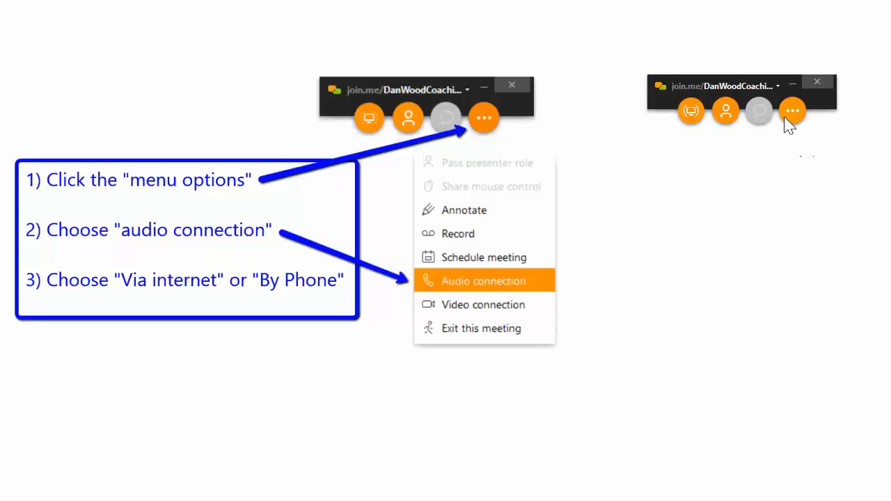
# - Bring up the Audio connection choice from the toolbar's menu options (…)
pyautogui.click(792, 111)
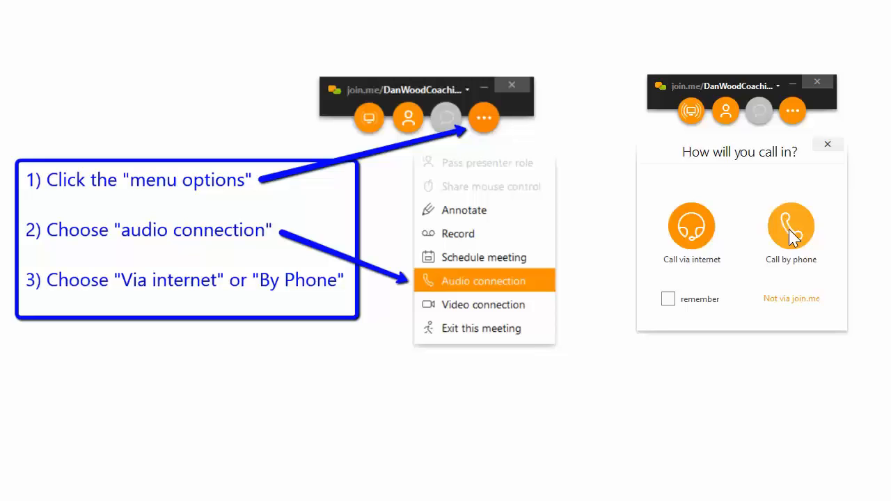
pyautogui.click(790, 225)
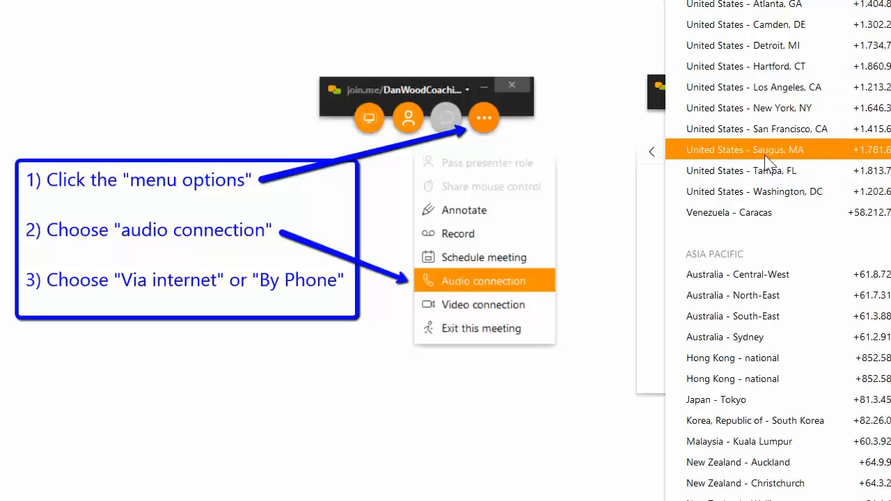
pyautogui.scroll(-3)
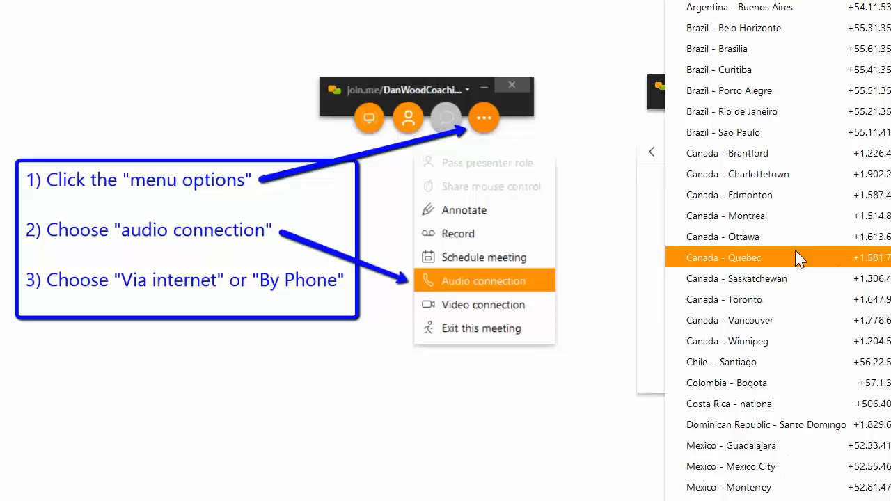
pyautogui.scroll(-3)
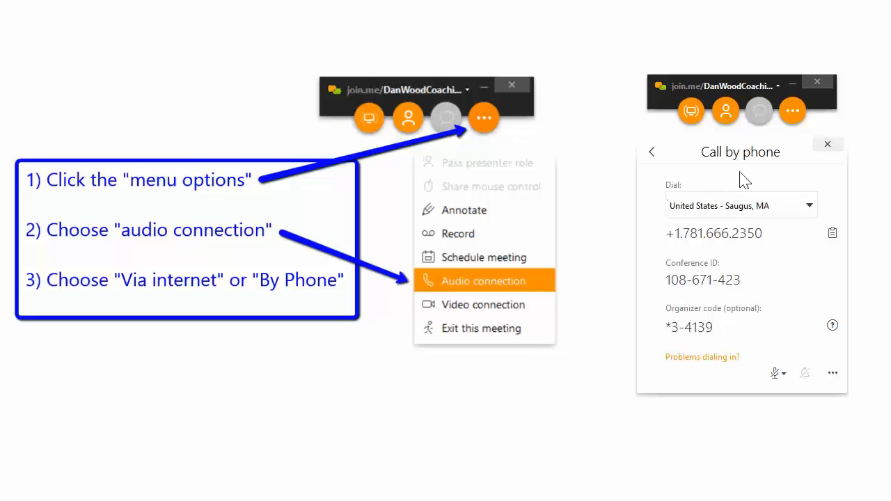
pyautogui.moveTo(753, 122)
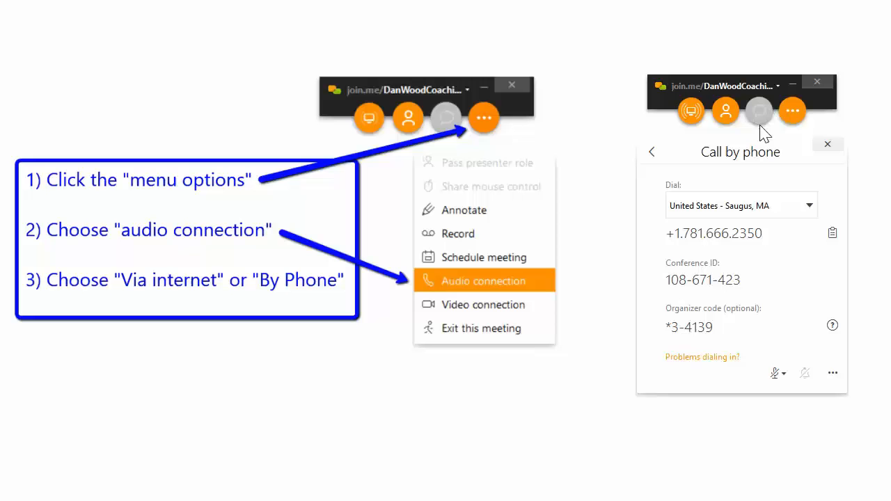
pyautogui.moveTo(758, 128)
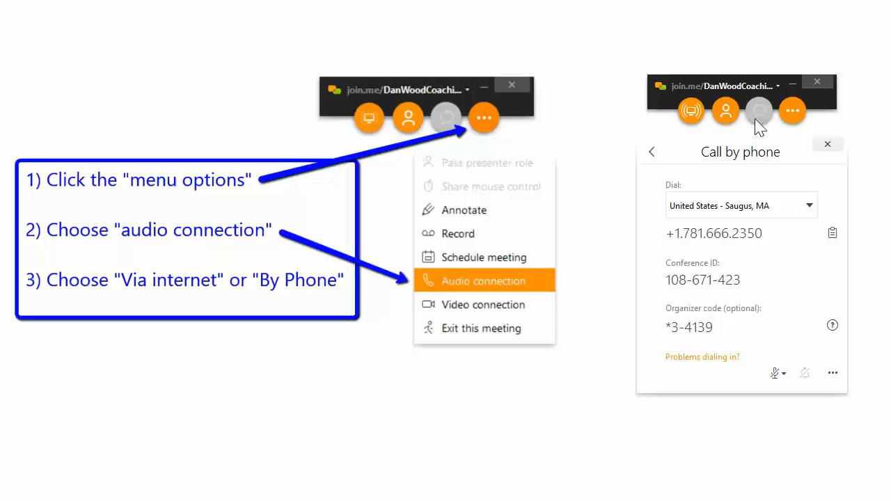